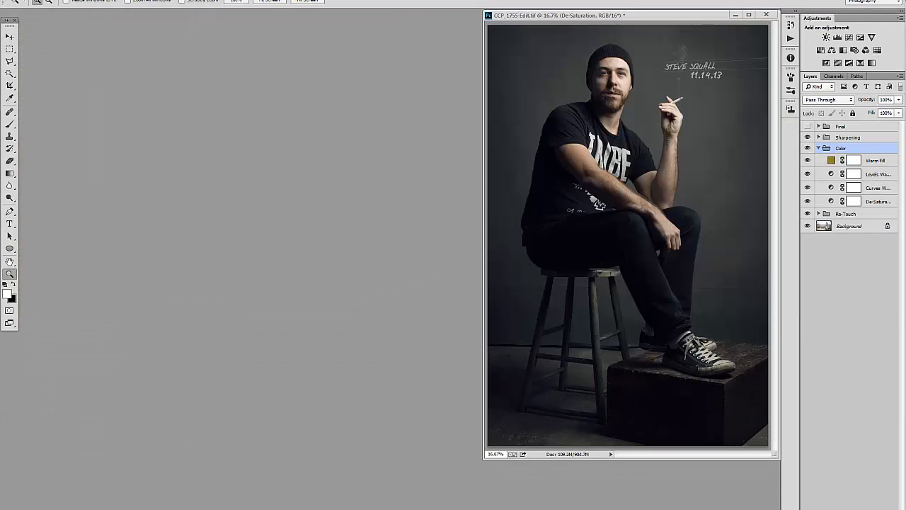
- Drag the man's portrait window toward the centre of the workspace
drag(630, 15, 407, 26)
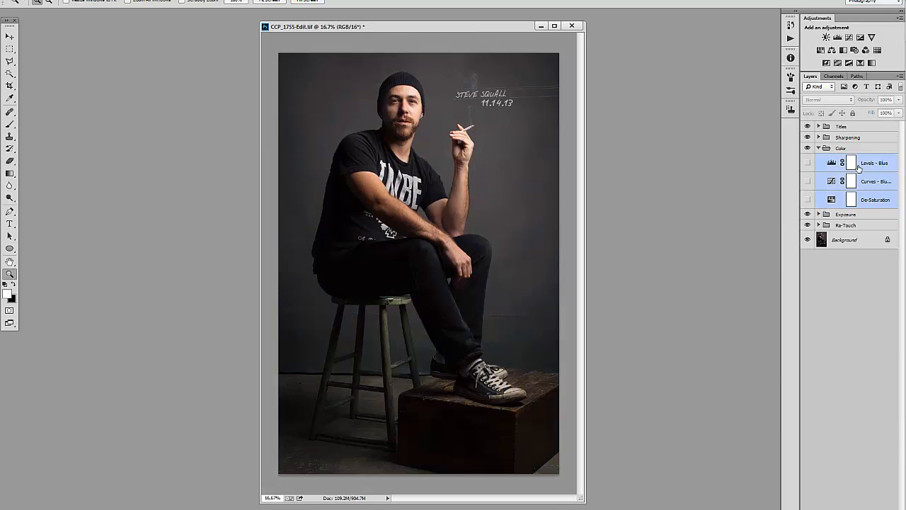
- Delete the hidden Blue Levels, Curves and De-Saturation layers from the Color group
click(819, 148)
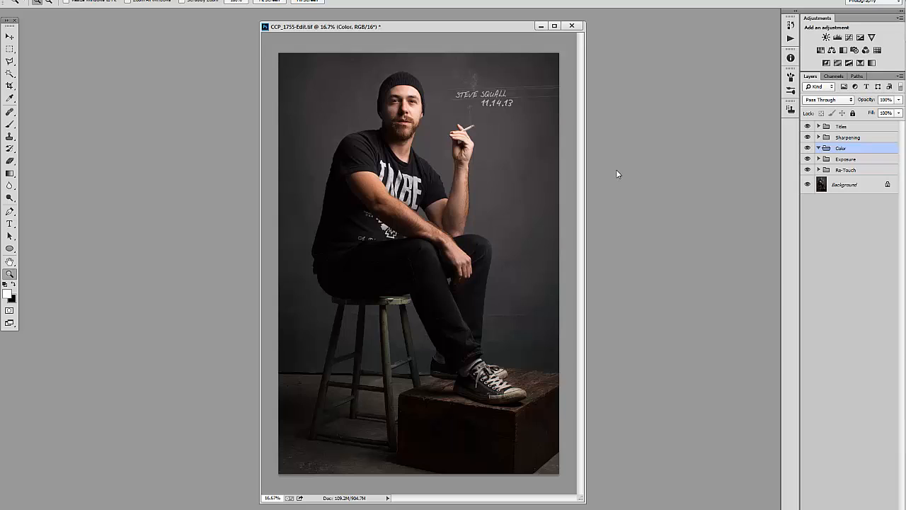
mouse_move(613, 175)
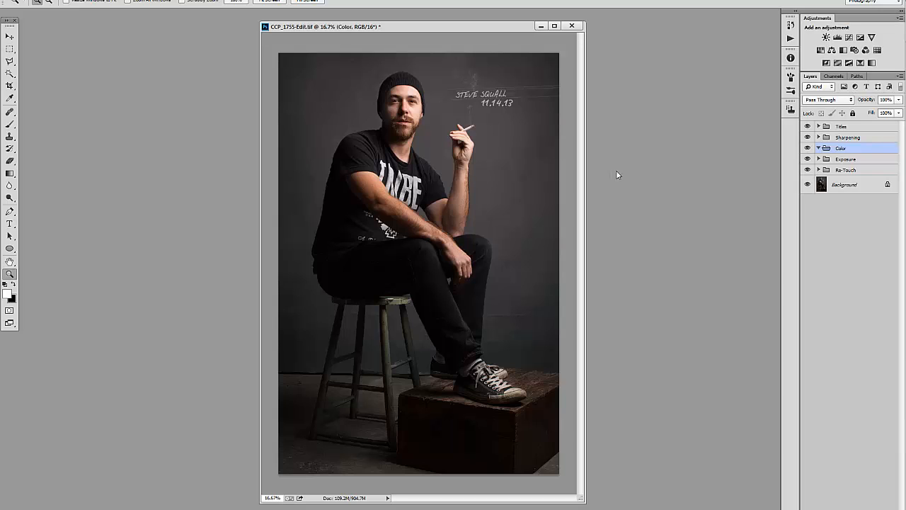
- Add a Hue/Saturation adjustment with Saturation at -40
click(820, 50)
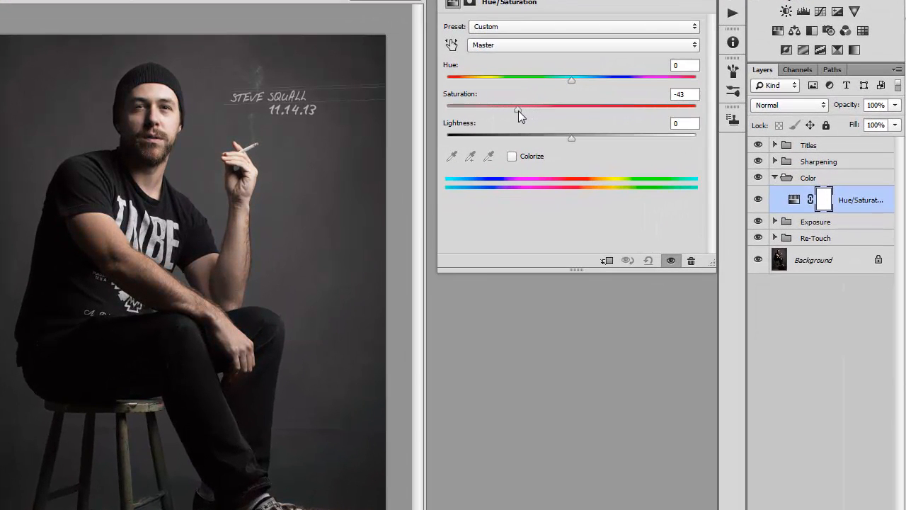
drag(517, 105, 521, 105)
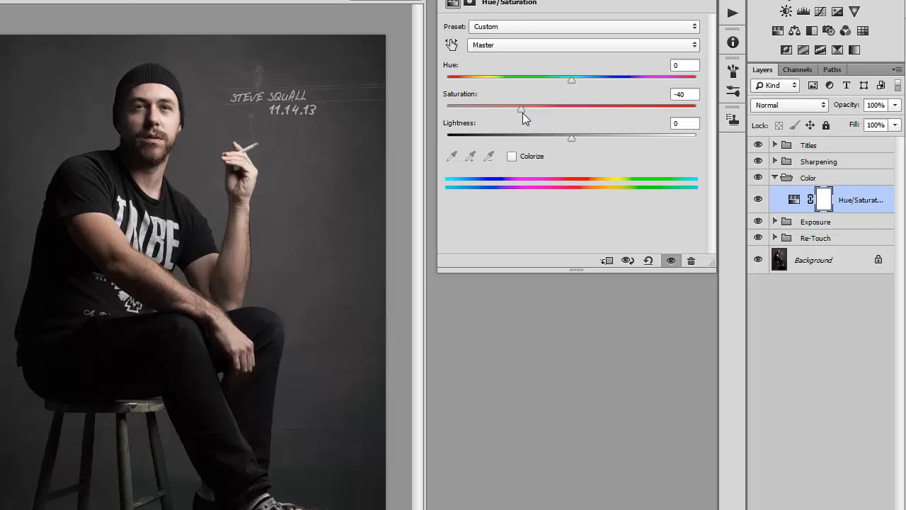
mouse_move(665, 156)
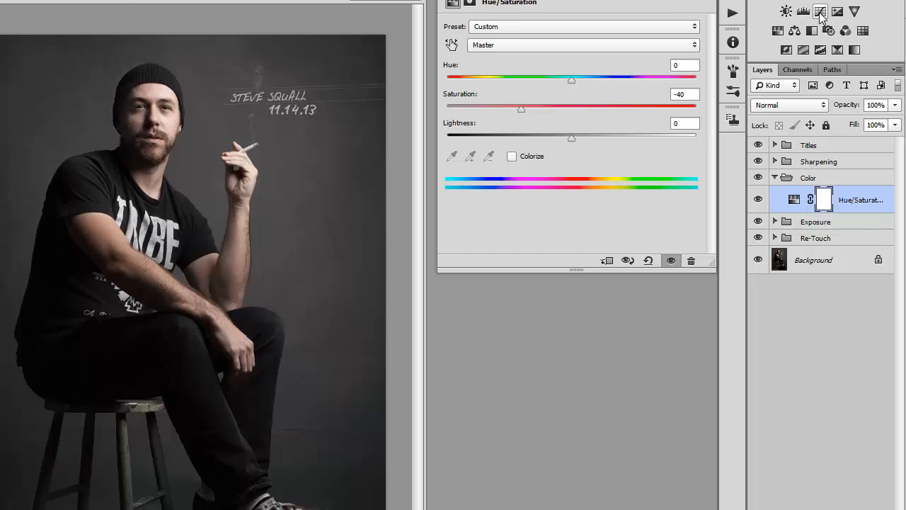
- Add a Curves adjustment above Hue/Saturation and tweak the red channel curve
click(819, 11)
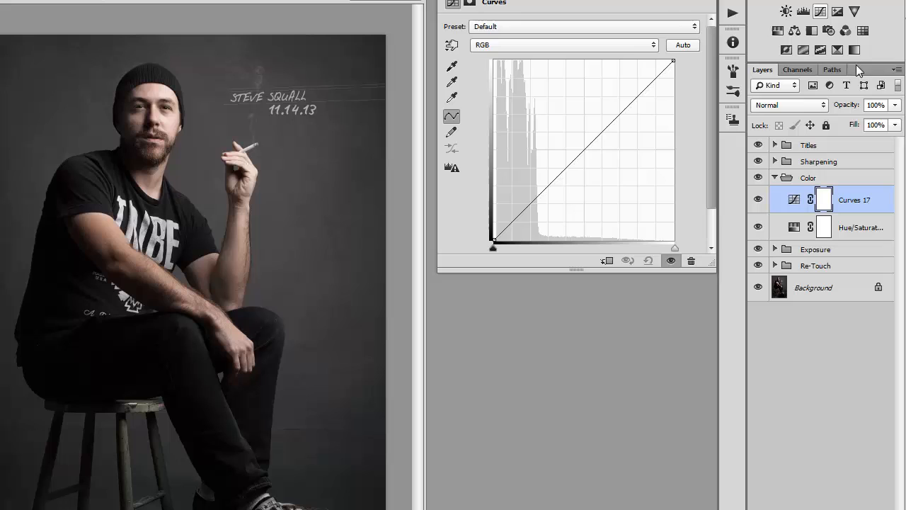
click(563, 44)
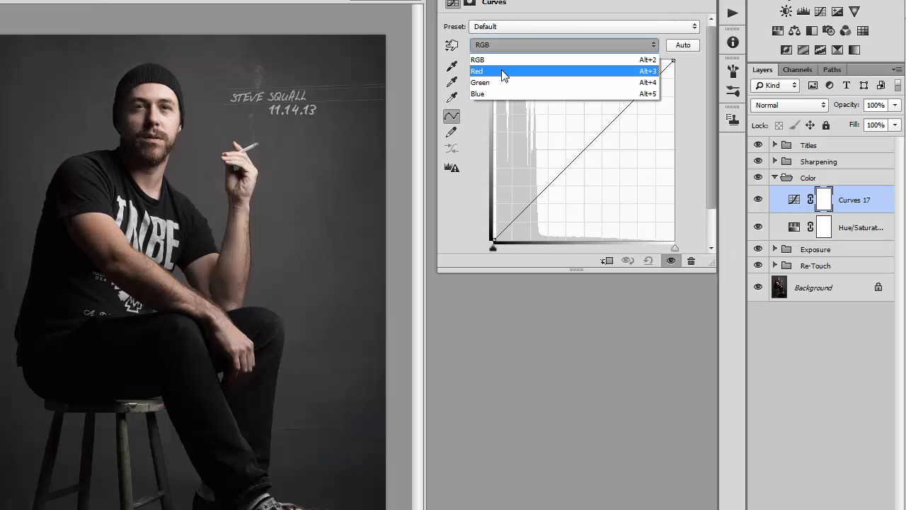
click(477, 71)
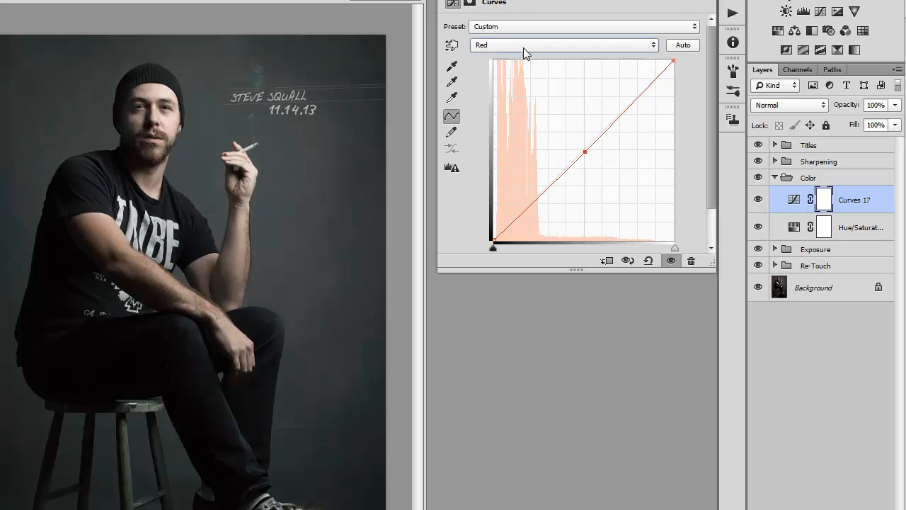
- Add midpoints on the green and blue curves, comparing the portrait with curves on and off
click(563, 45)
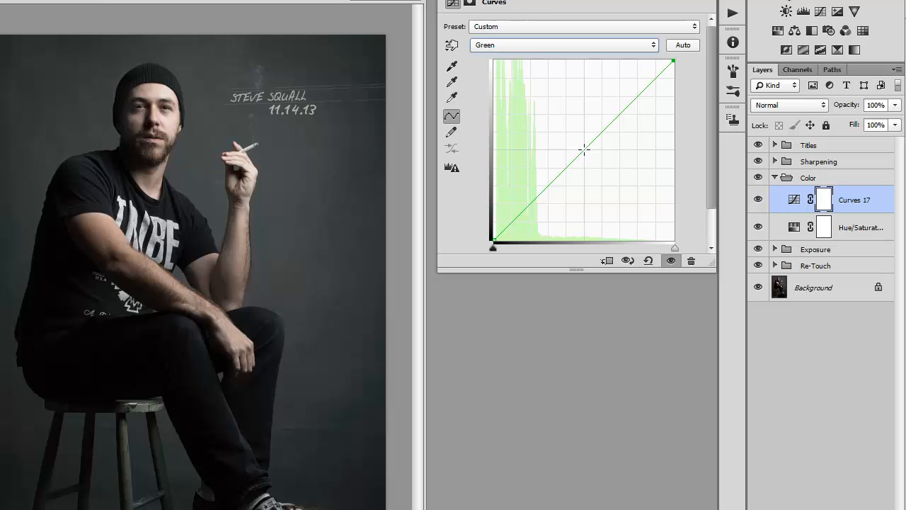
click(584, 150)
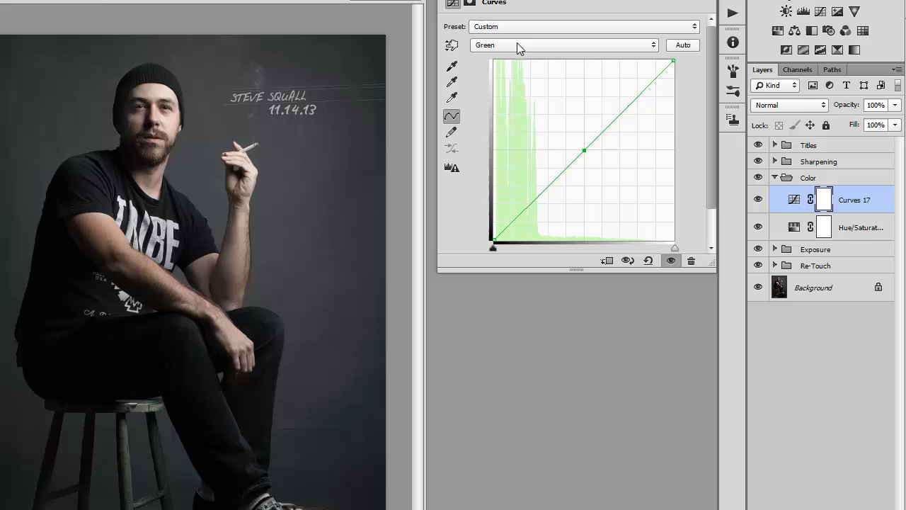
click(562, 44)
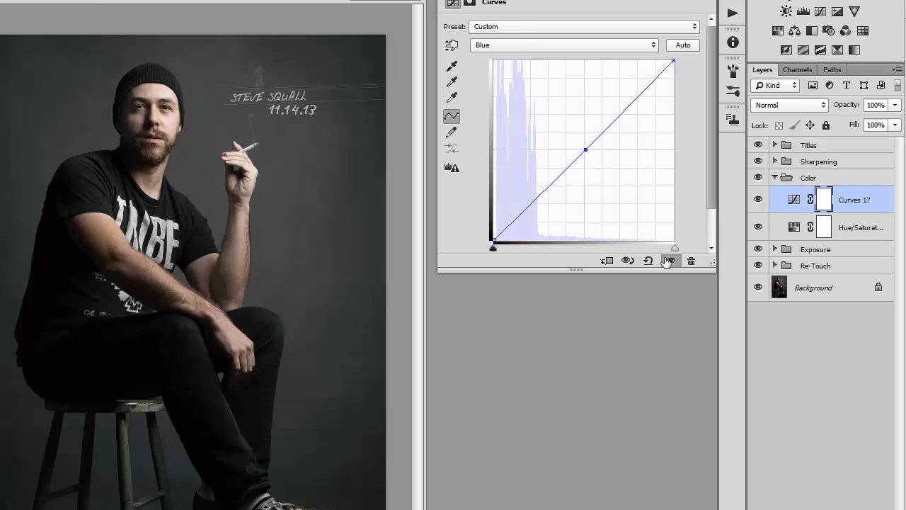
click(563, 45)
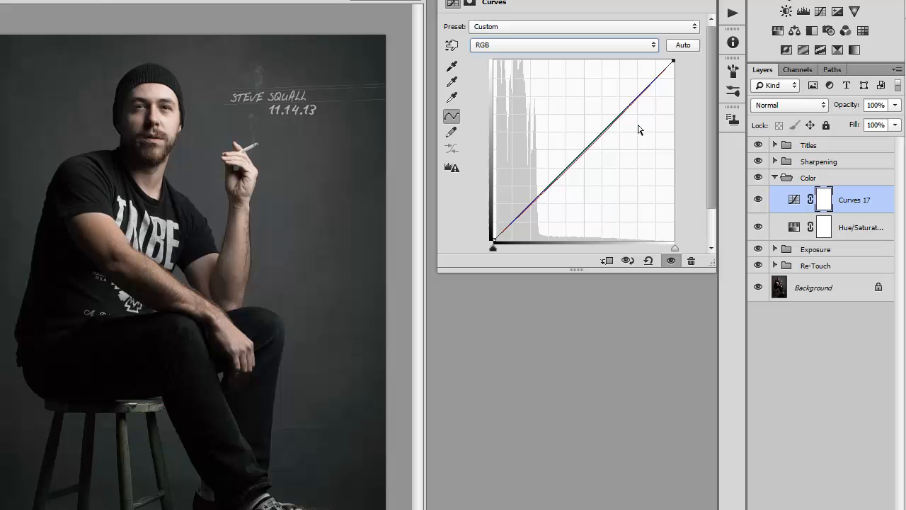
mouse_move(556, 153)
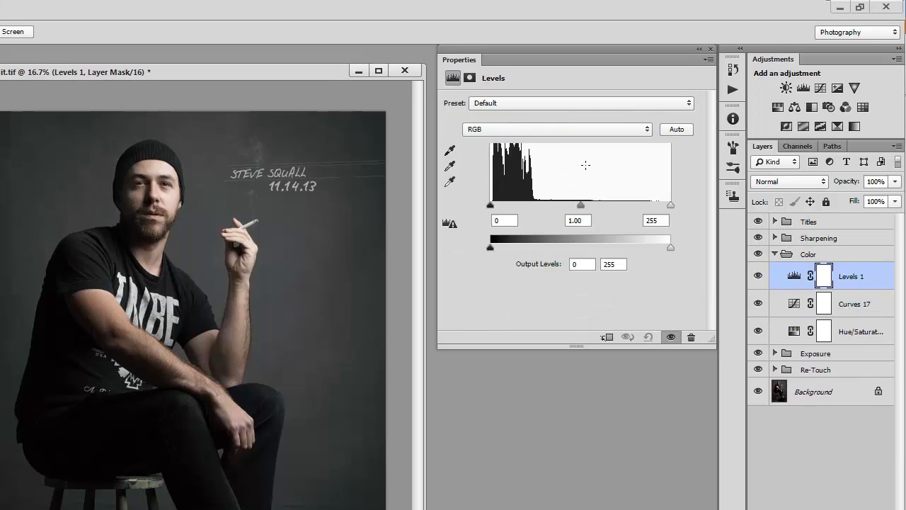
mouse_move(503, 133)
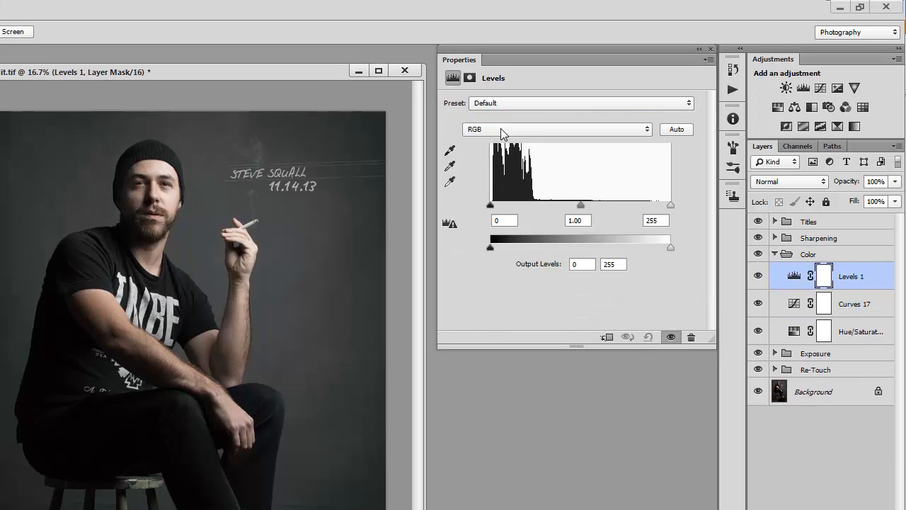
- Set the Levels blue channel output levels to 4 and 246
click(557, 128)
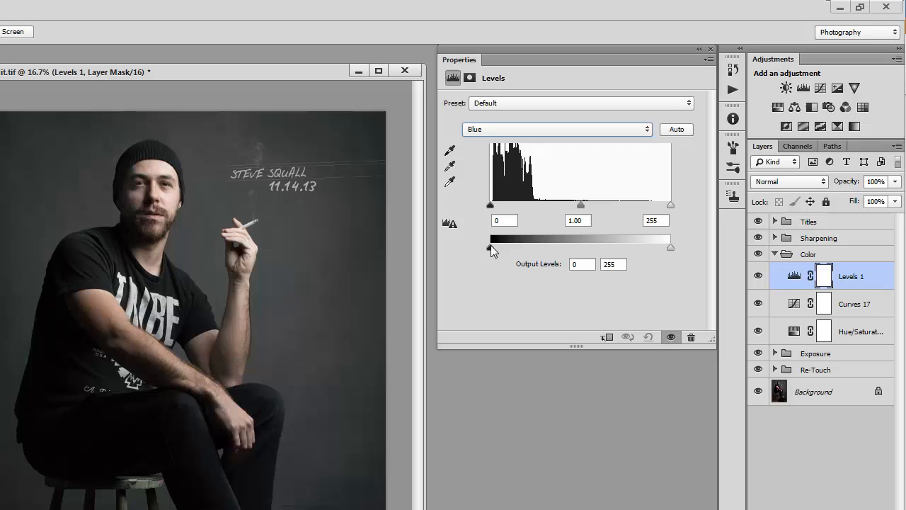
drag(489, 248, 494, 248)
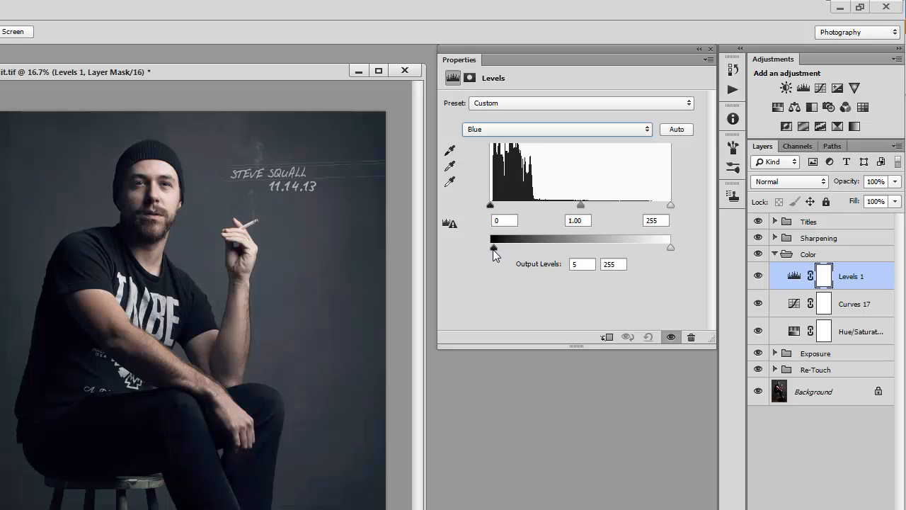
drag(494, 247, 493, 247)
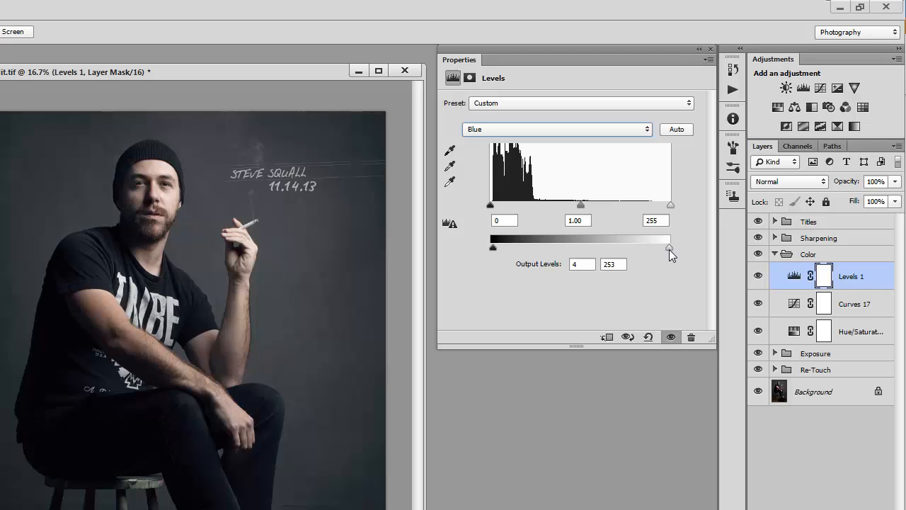
drag(670, 247, 663, 247)
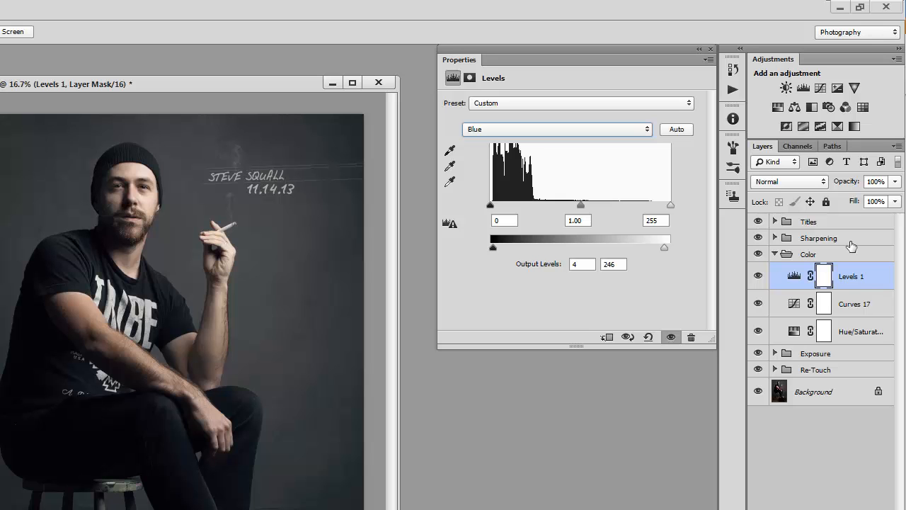
mouse_move(182, 92)
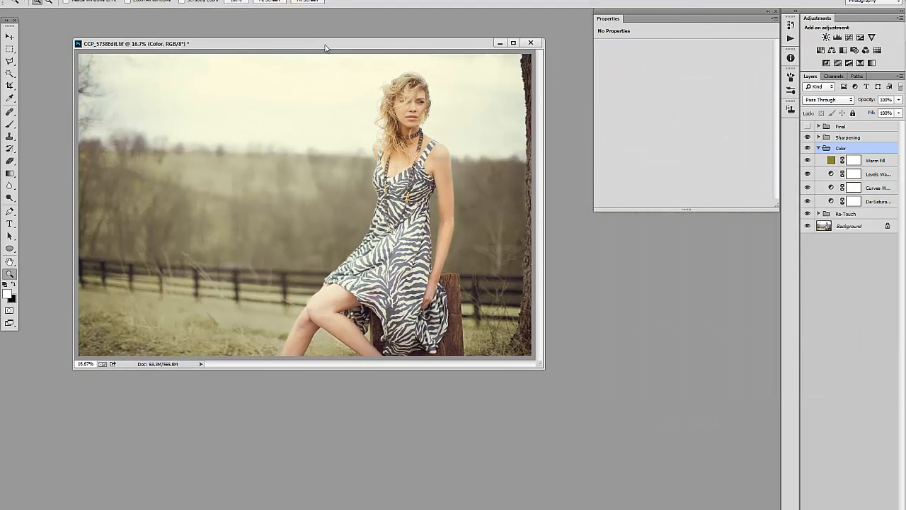
- Reposition the woman's portrait window and delete its warm Color group adjustment layers
drag(304, 43, 329, 69)
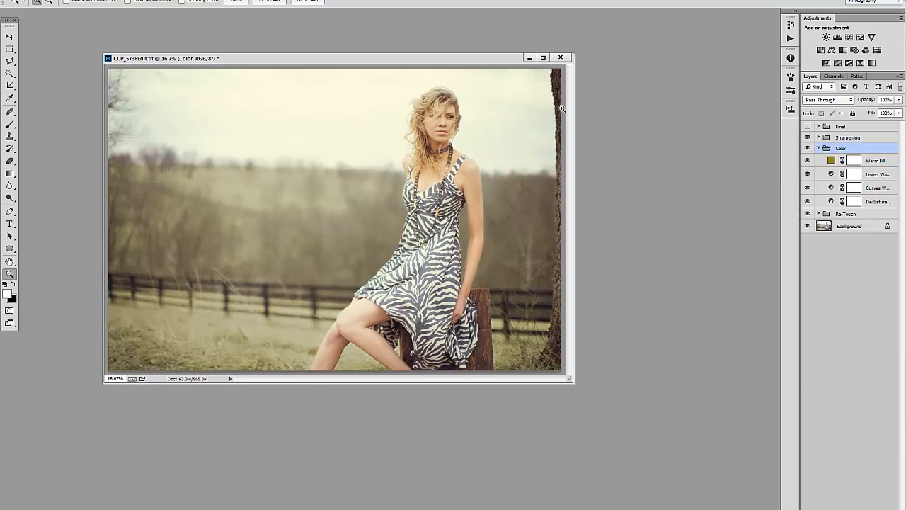
click(876, 159)
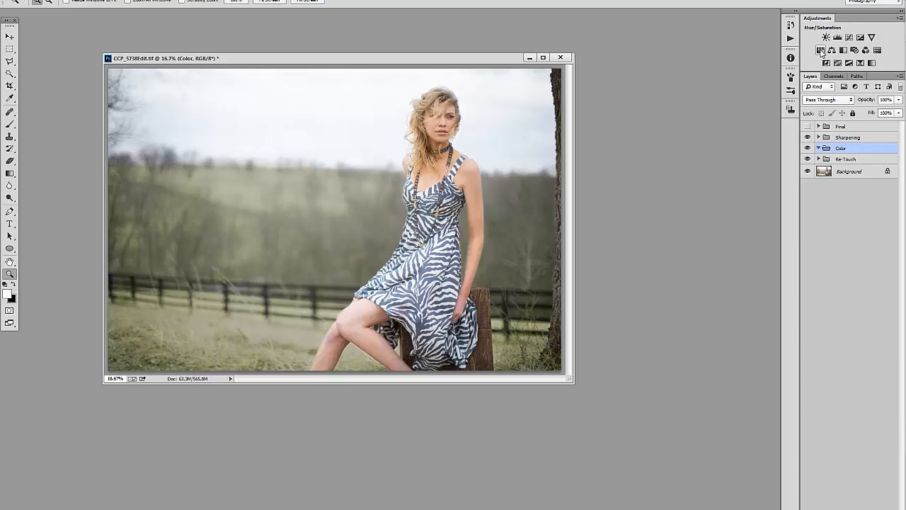
- Add a Hue/Saturation adjustment to the woman's portrait with Saturation at -15
click(826, 38)
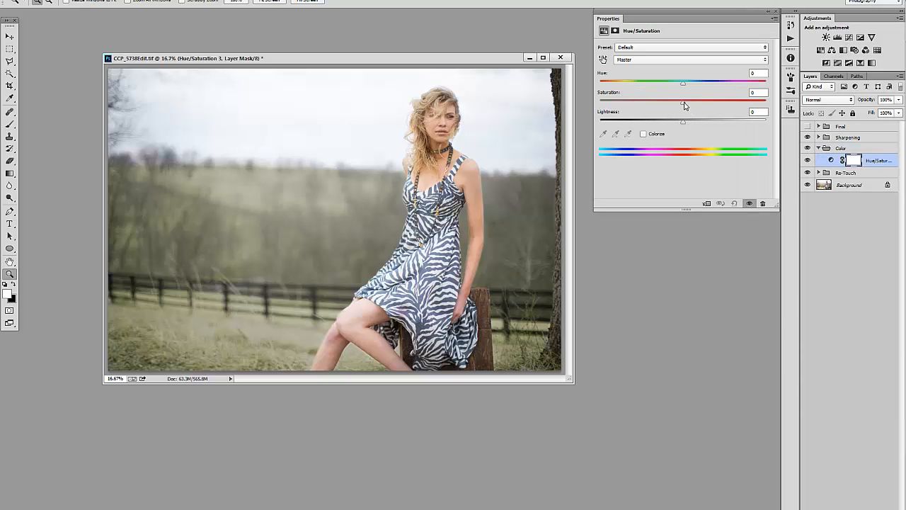
drag(683, 100, 671, 100)
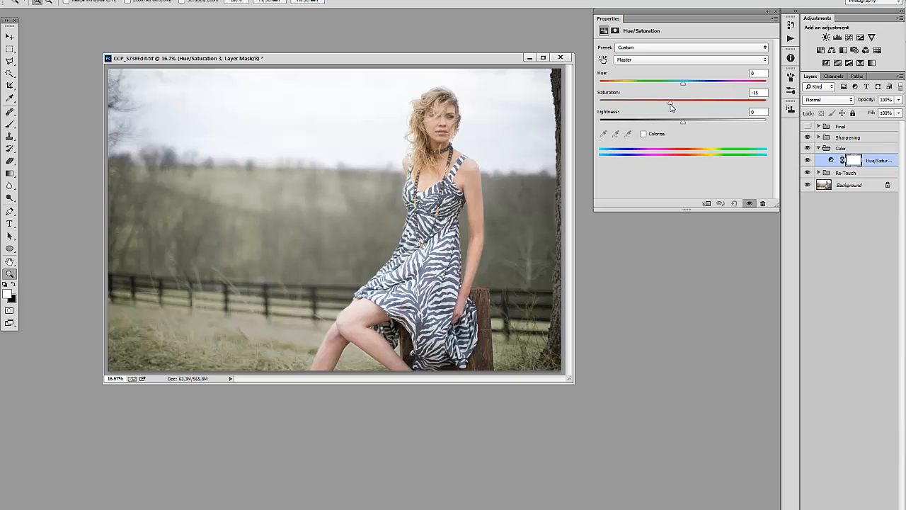
mouse_move(677, 108)
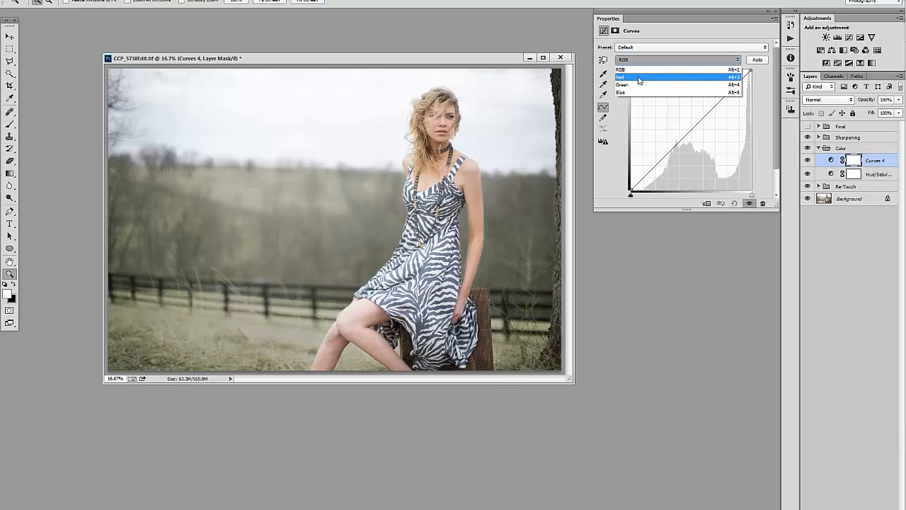
- Raise the red curve's midtones and reshape the upper green curve in Curves 4
click(620, 76)
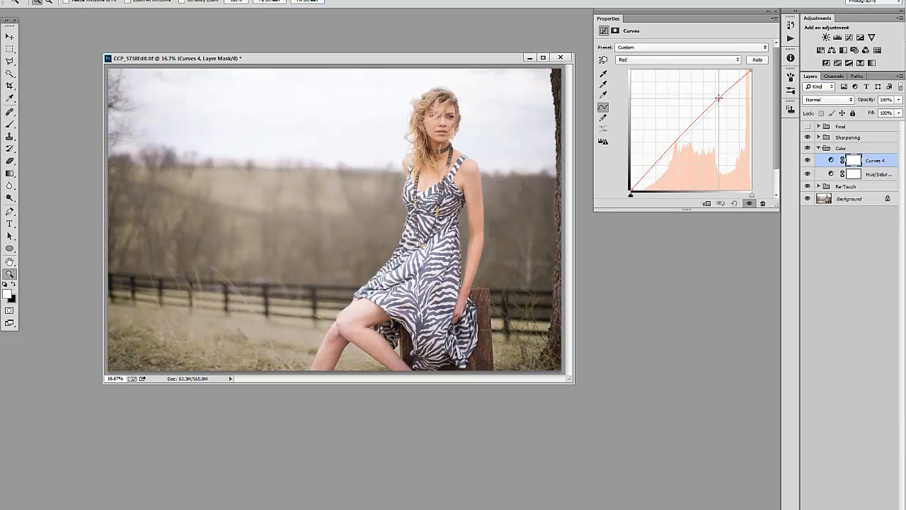
click(676, 60)
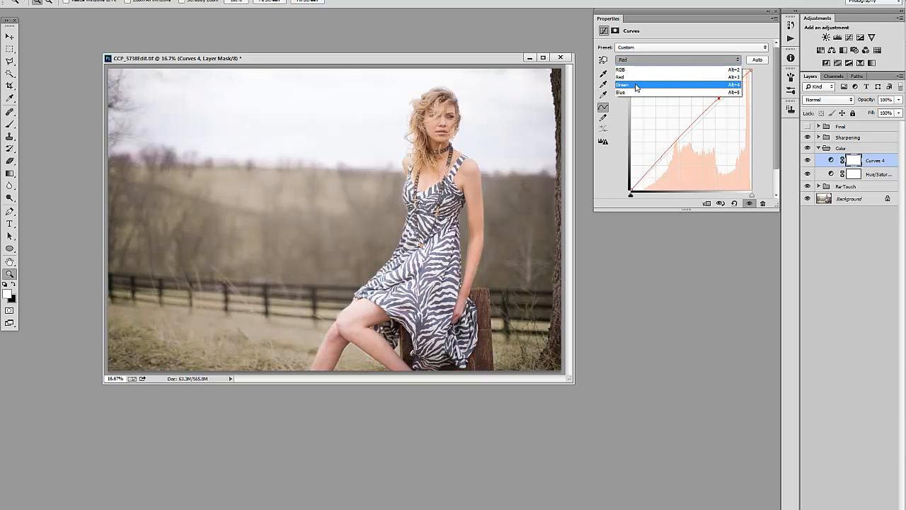
click(623, 84)
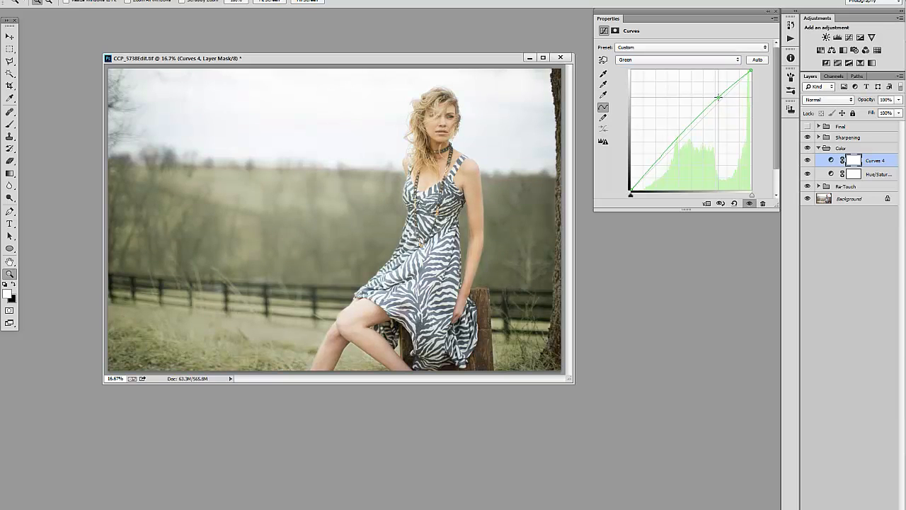
drag(718, 97, 669, 149)
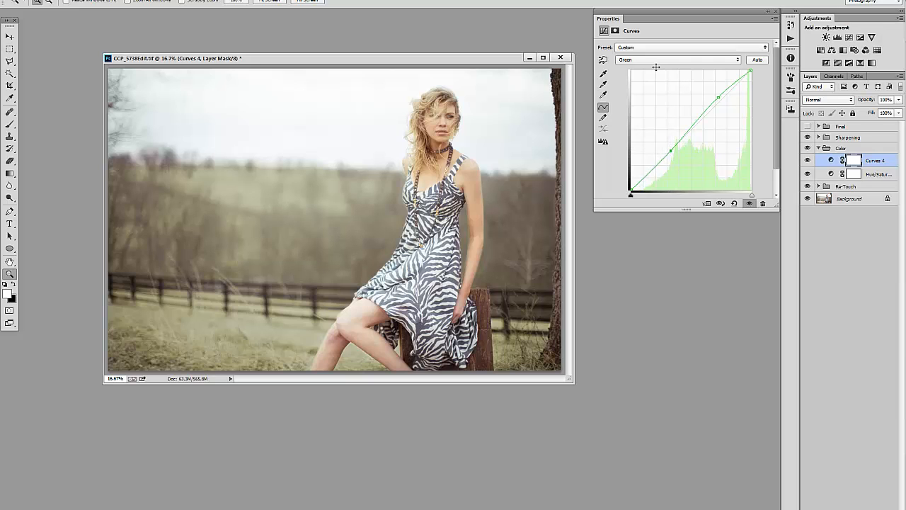
- Reshape the blue curve with raised highlights and adjusted shadow points
click(678, 59)
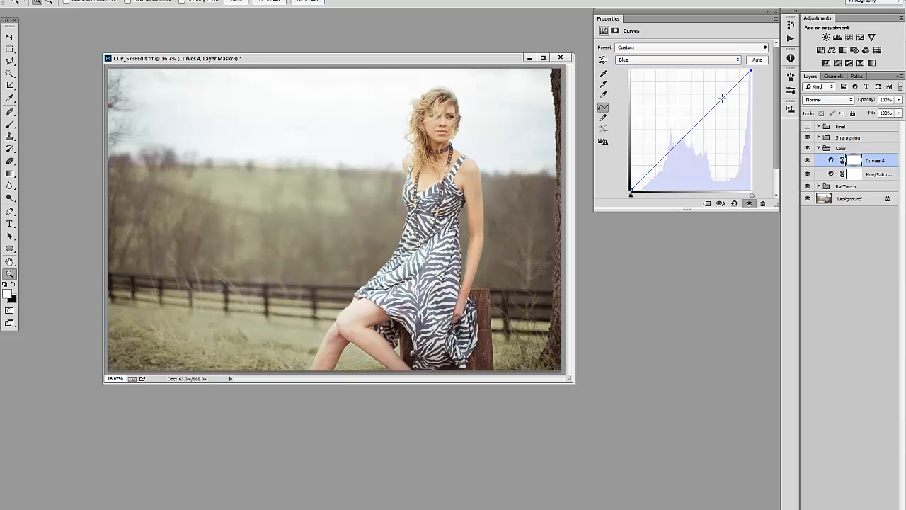
drag(722, 97, 720, 95)
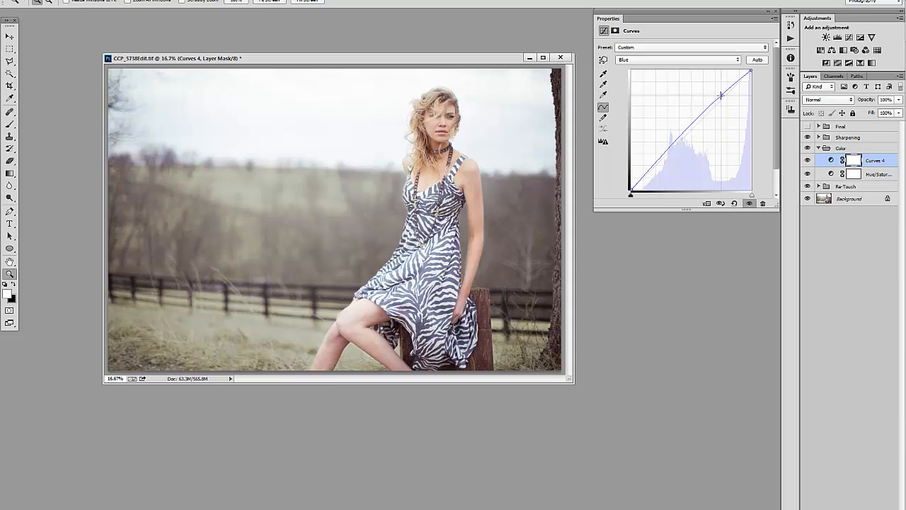
drag(720, 95, 669, 150)
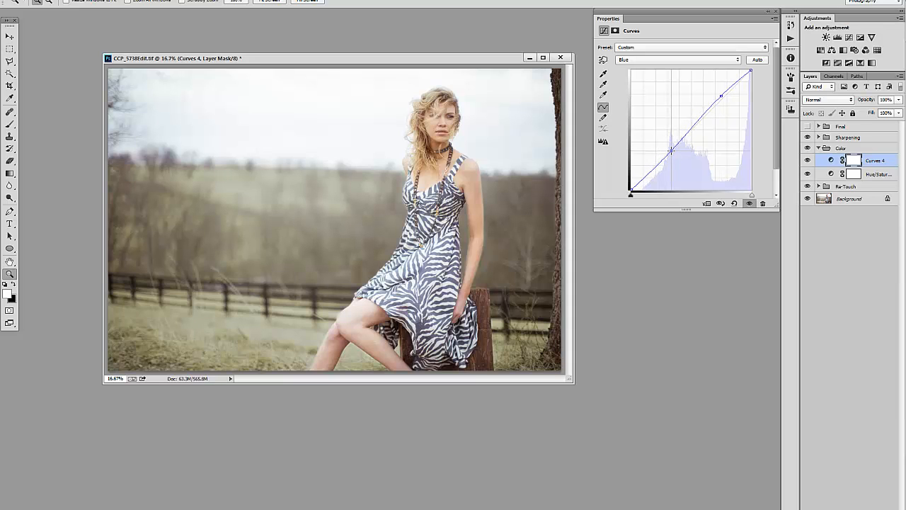
drag(670, 149, 674, 152)
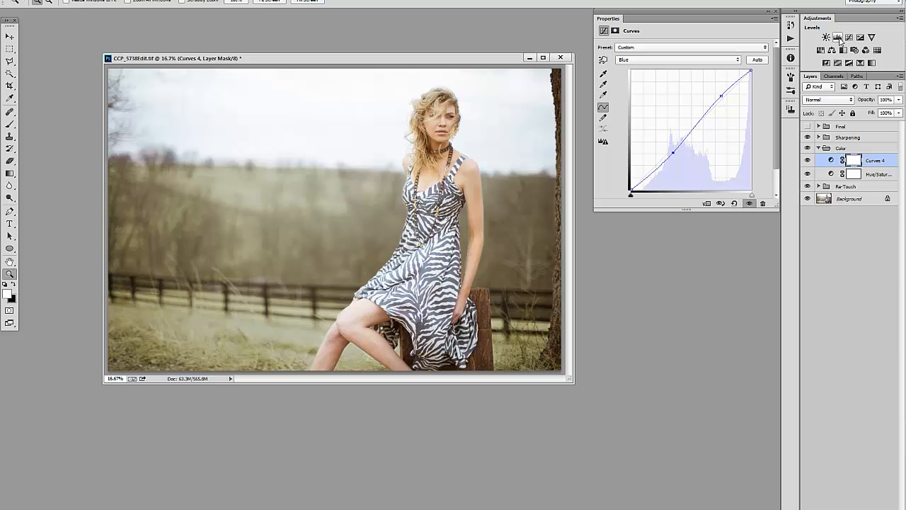
- Add a Levels adjustment with blue output levels at 10 and 233
click(836, 37)
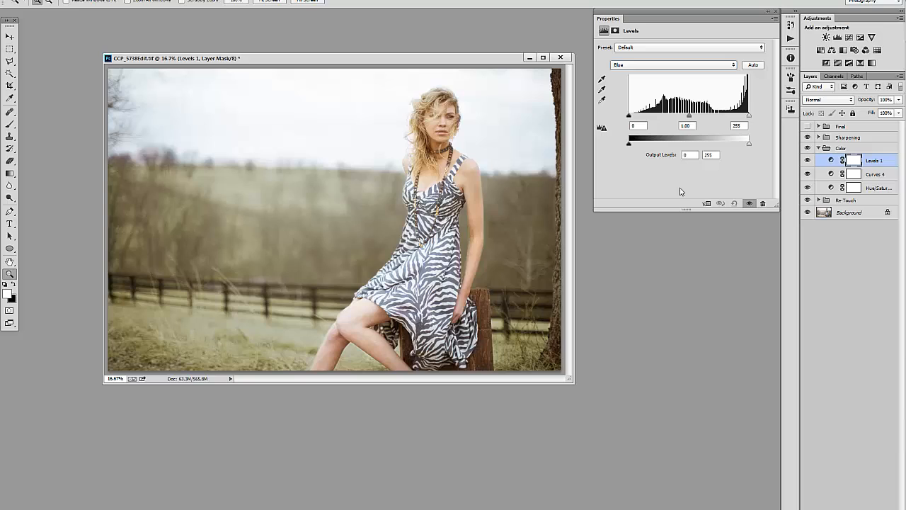
mouse_move(659, 172)
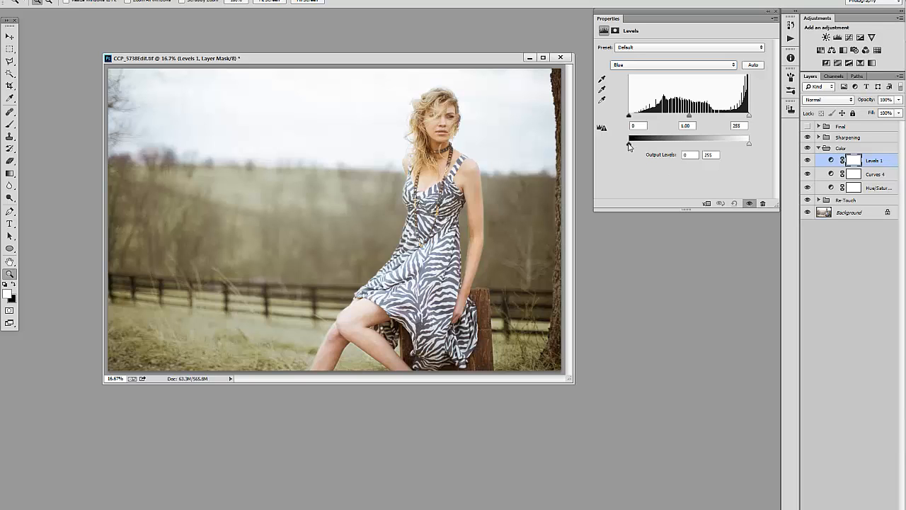
drag(628, 143, 633, 142)
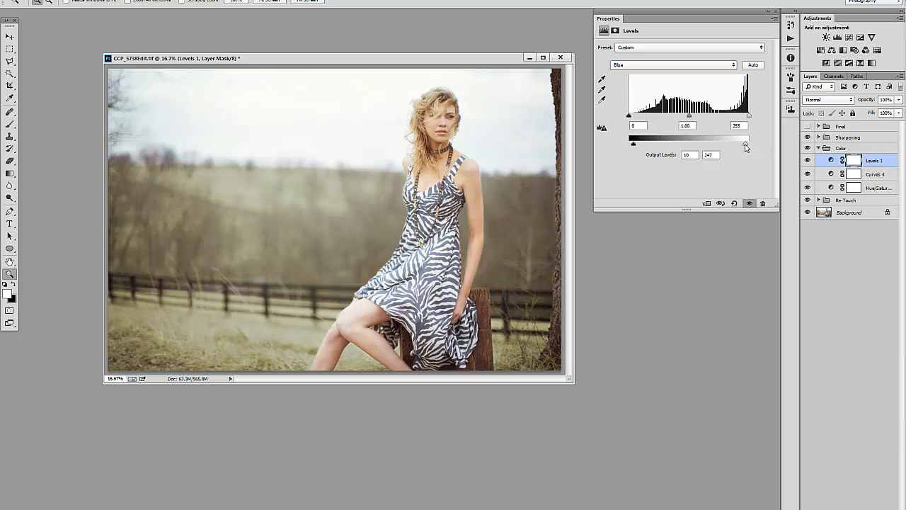
drag(749, 143, 738, 143)
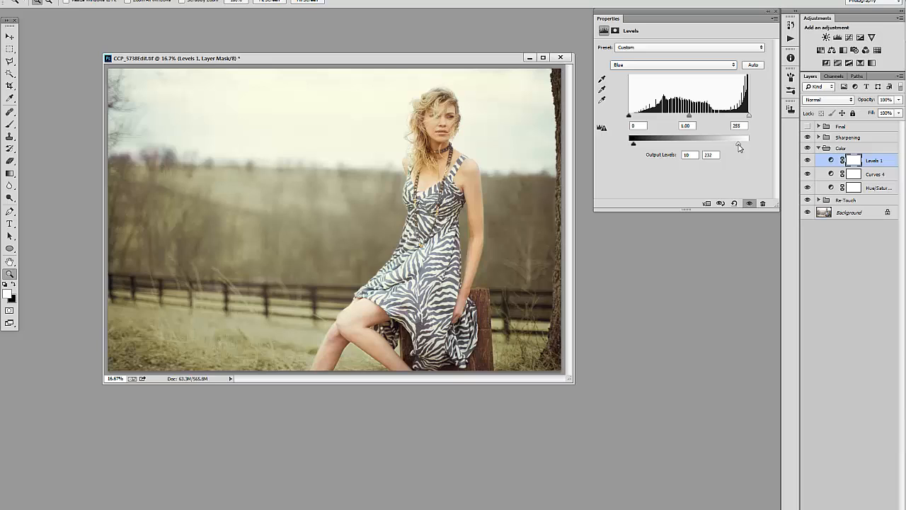
drag(738, 143, 742, 143)
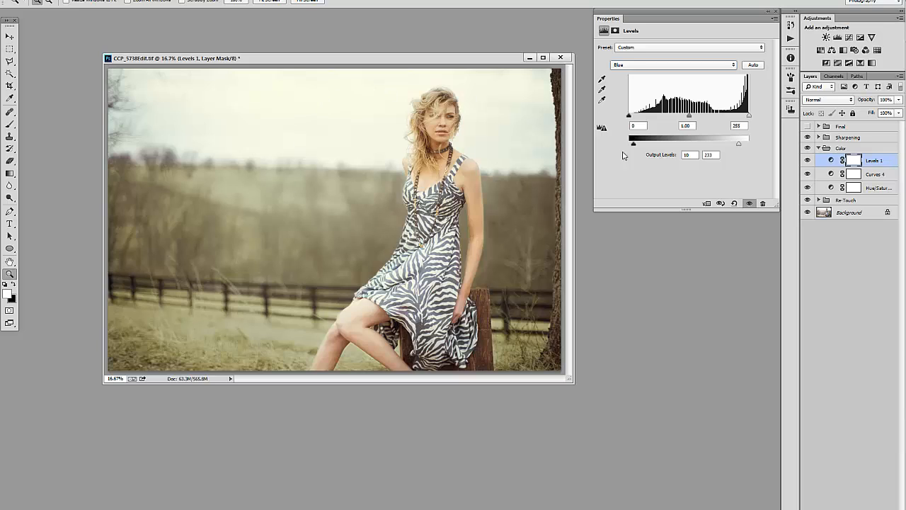
mouse_move(760, 166)
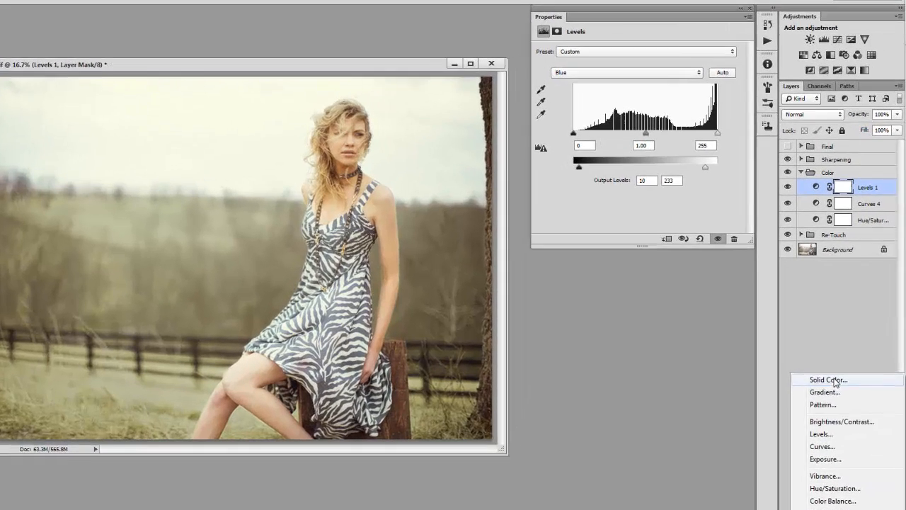
- Add a Solid Color fill layer in an orange-gold shade
click(828, 380)
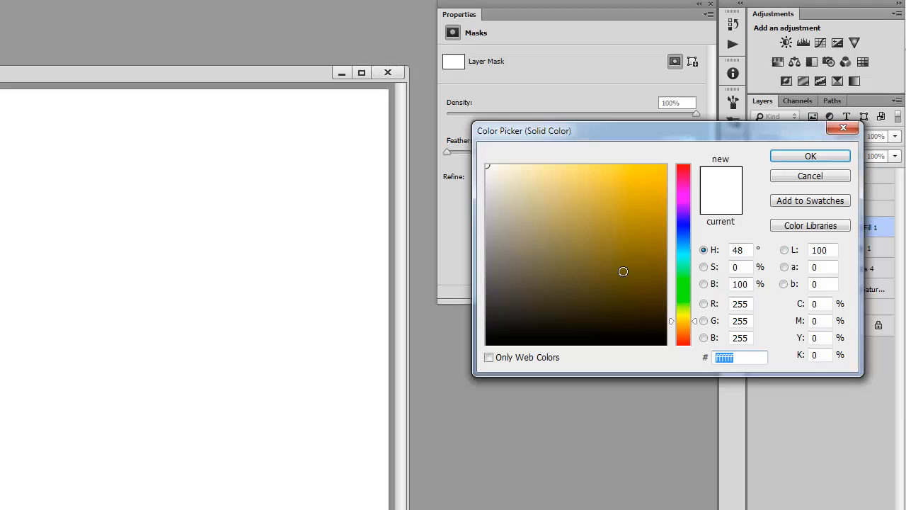
click(674, 203)
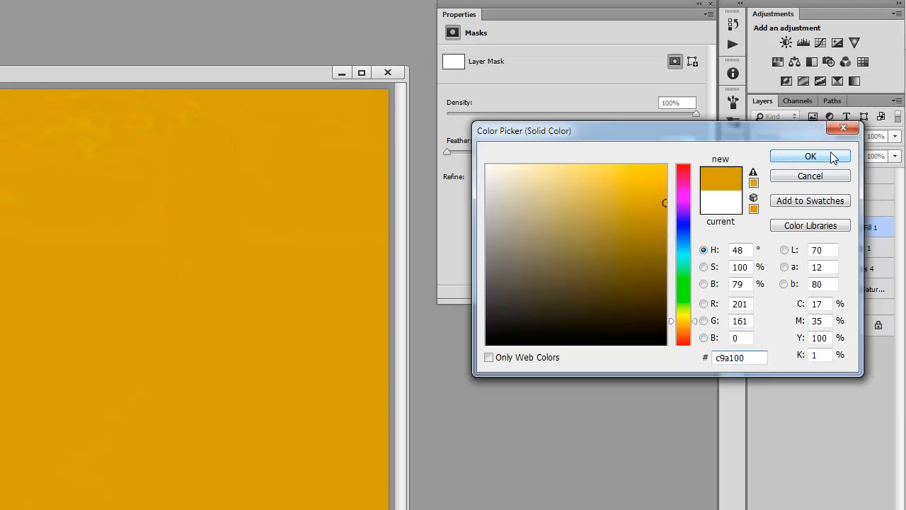
click(664, 209)
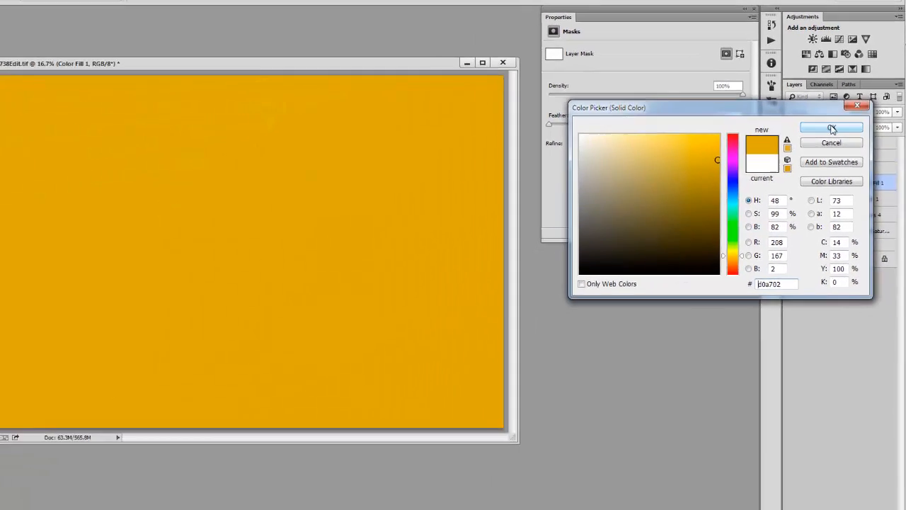
click(831, 128)
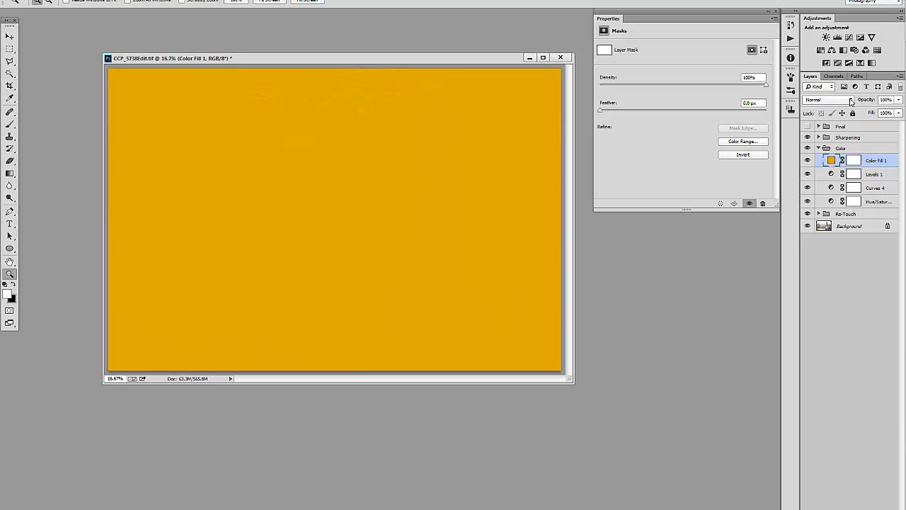
- Give the gold Color Fill 1 layer Hard Light blending at 7% opacity
click(828, 99)
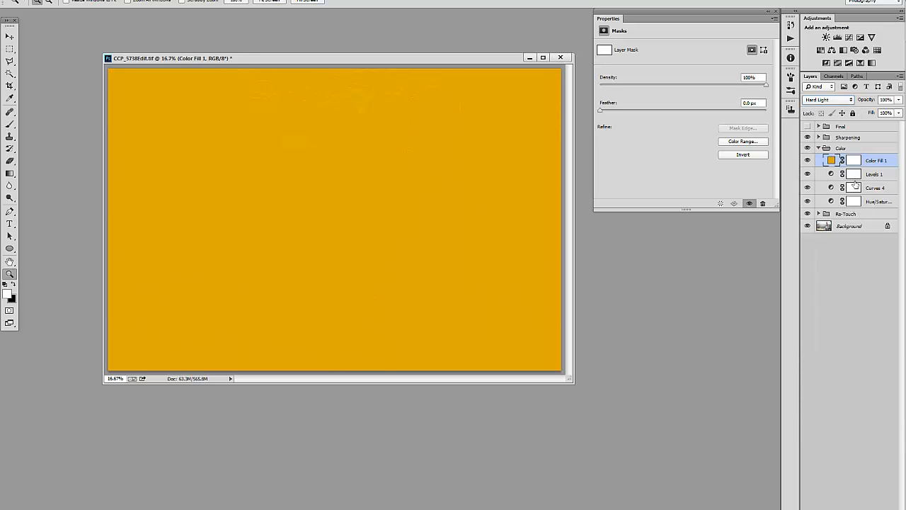
drag(885, 108, 870, 108)
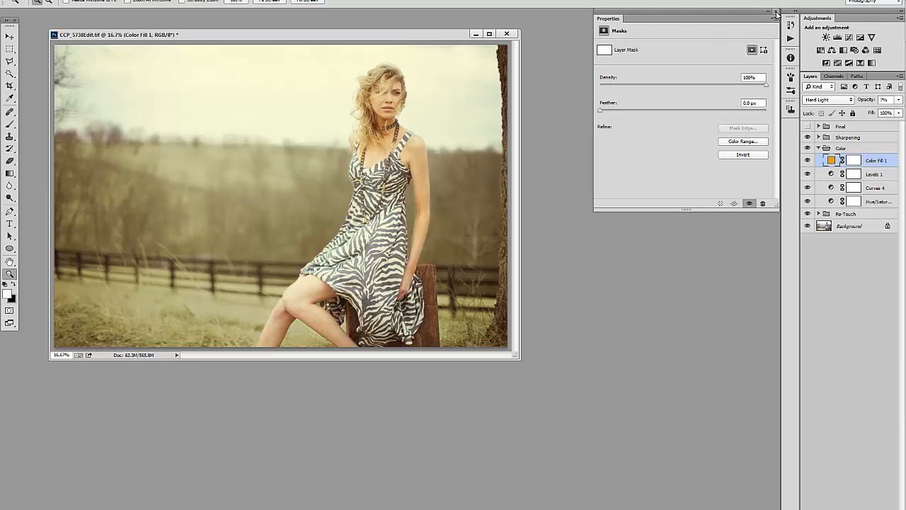
- Close the Properties panel, reposition the document window, and set Color Fill 1 to Normal
click(768, 13)
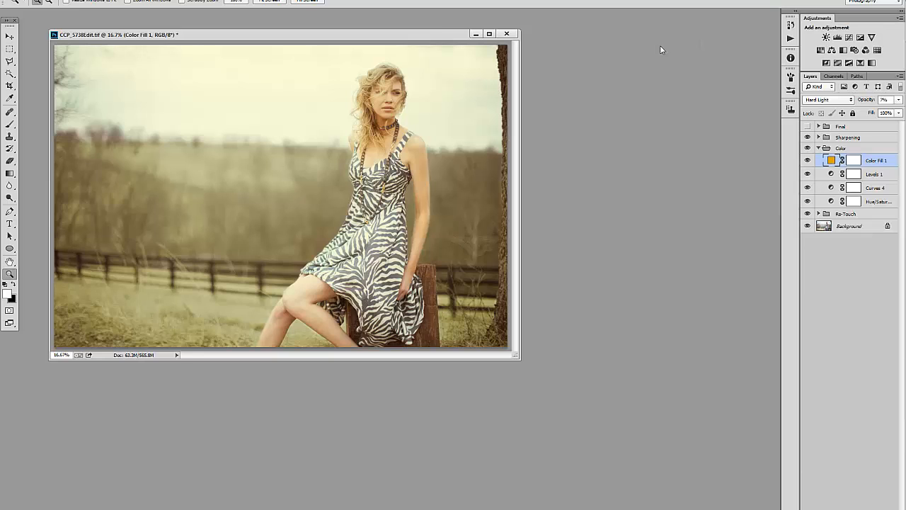
drag(283, 34, 258, 24)
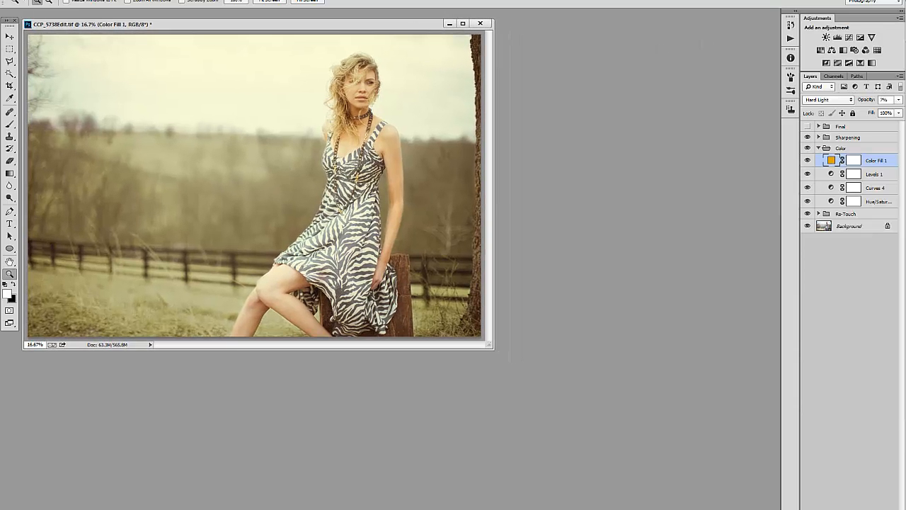
click(828, 99)
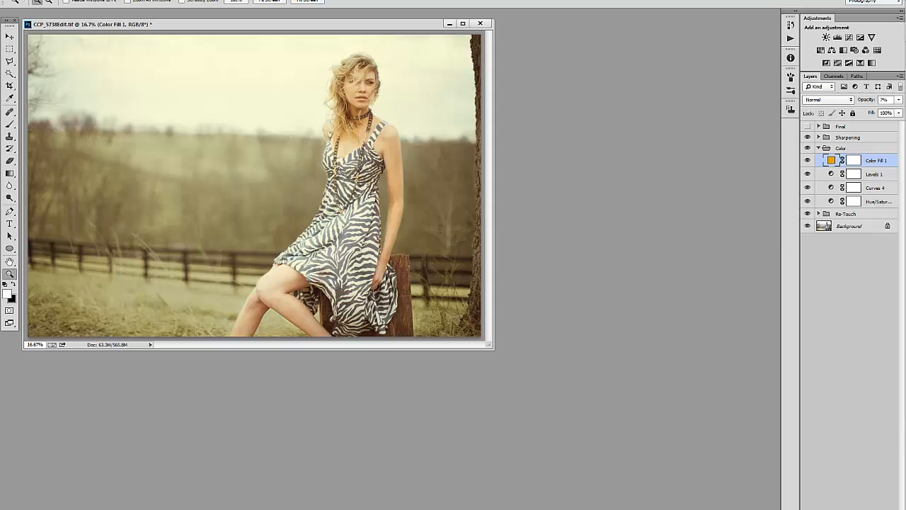